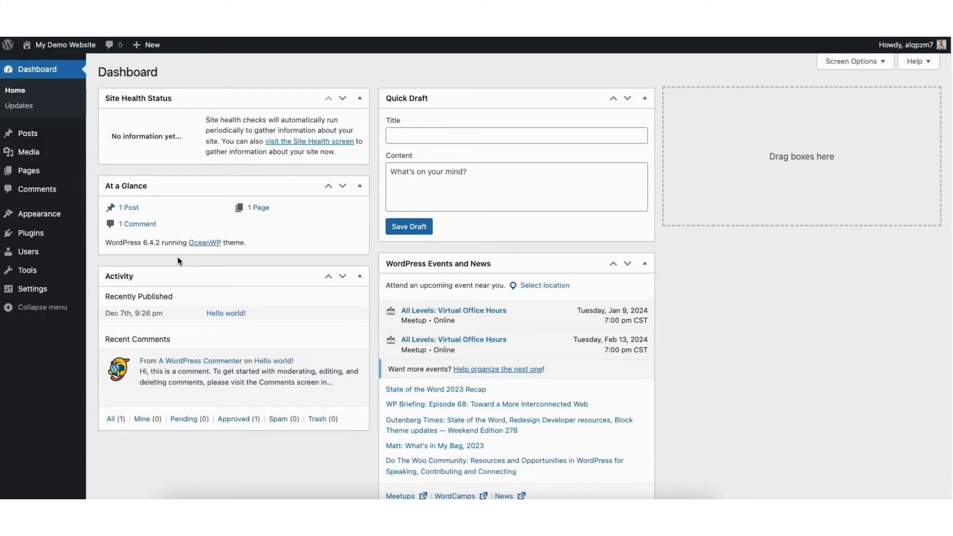
mouse_move(30, 232)
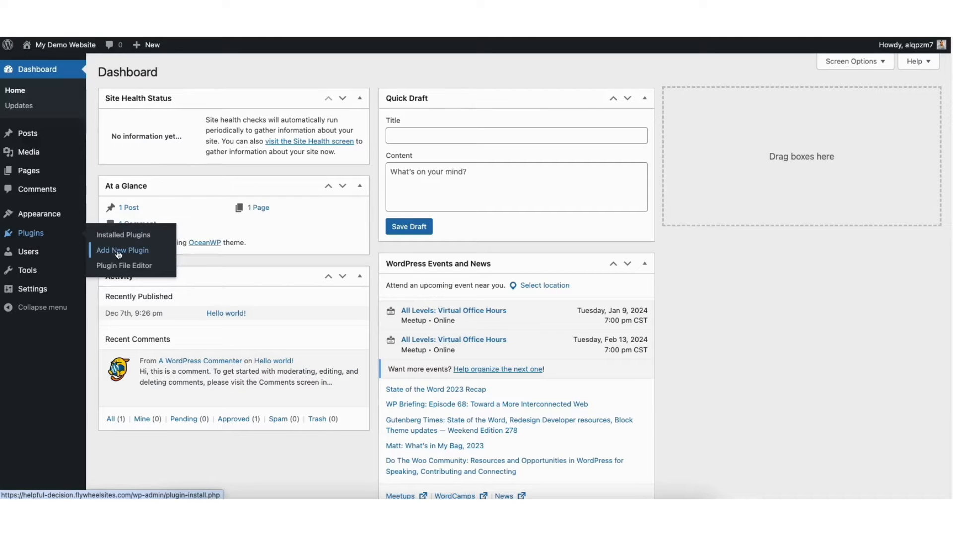
Step: Go to Plugins > Add New Plugin in the admin sidebar
left_click(122, 249)
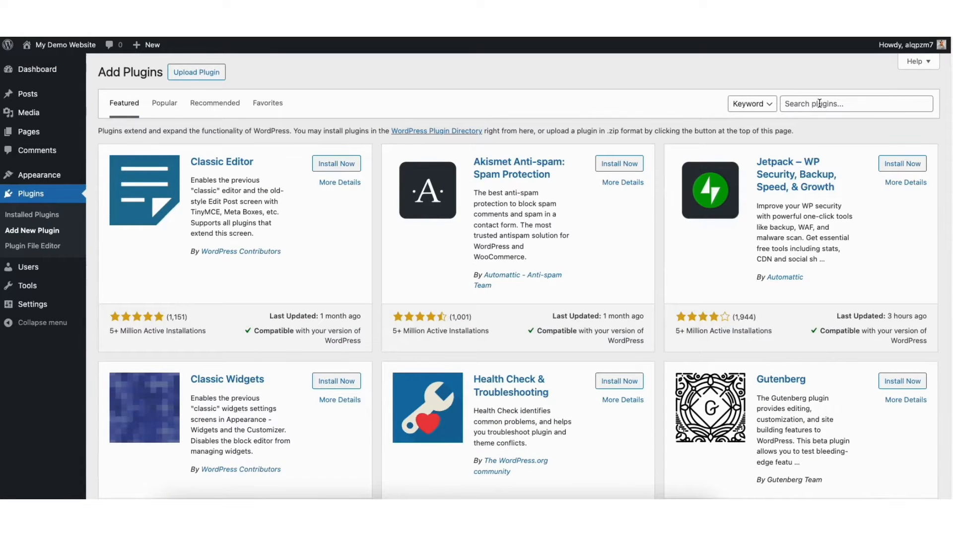
Step: Find 'stock market overview', install and activate it, then open Settings > Stock Market Overview
type("stock market overview")
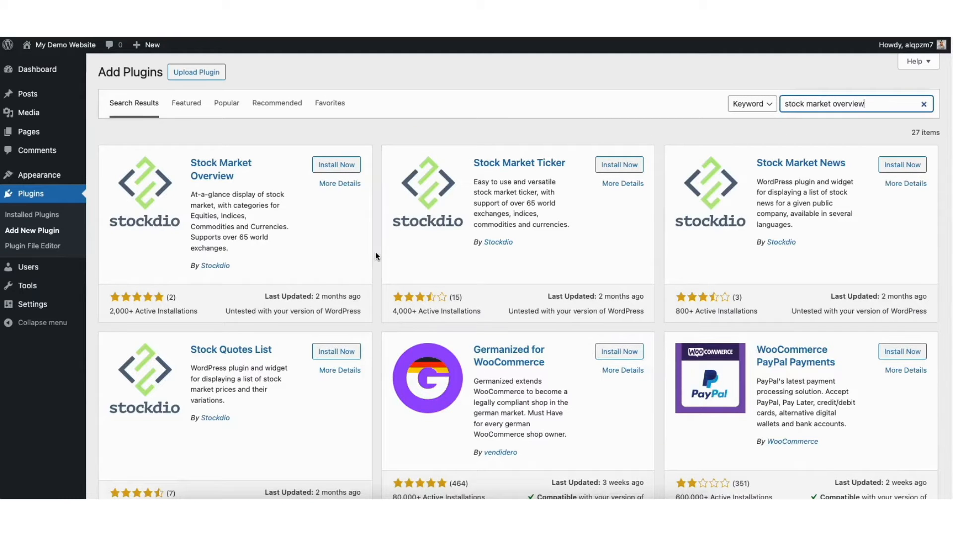
left_click(336, 164)
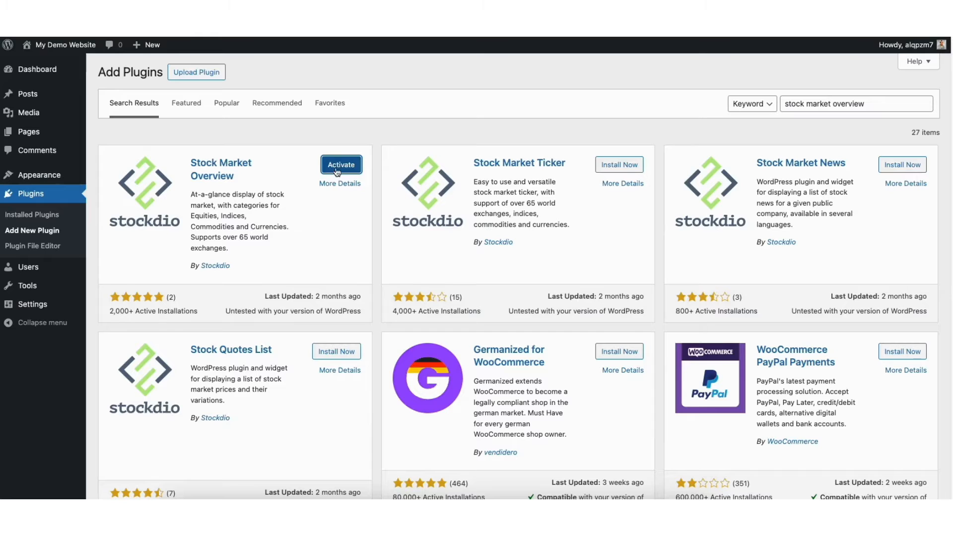
left_click(341, 165)
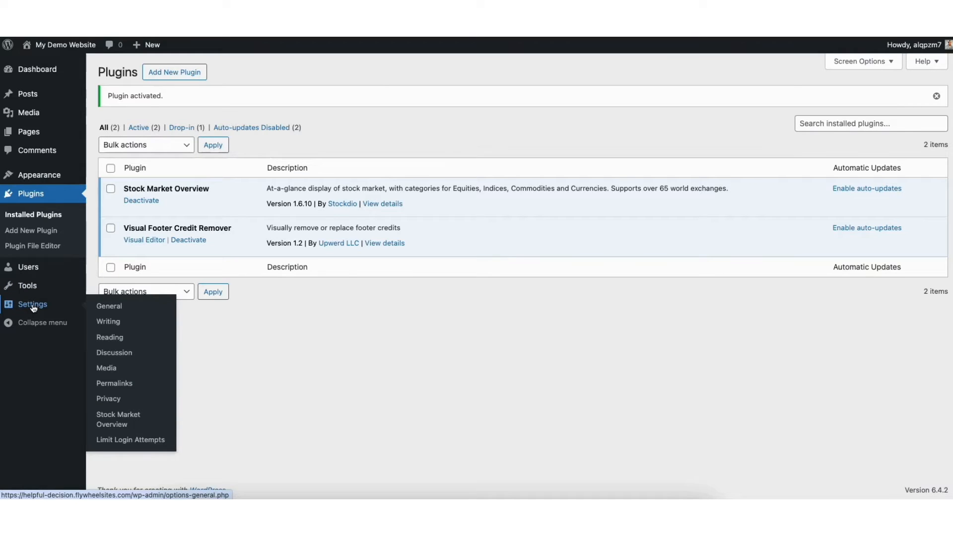
mouse_move(118, 419)
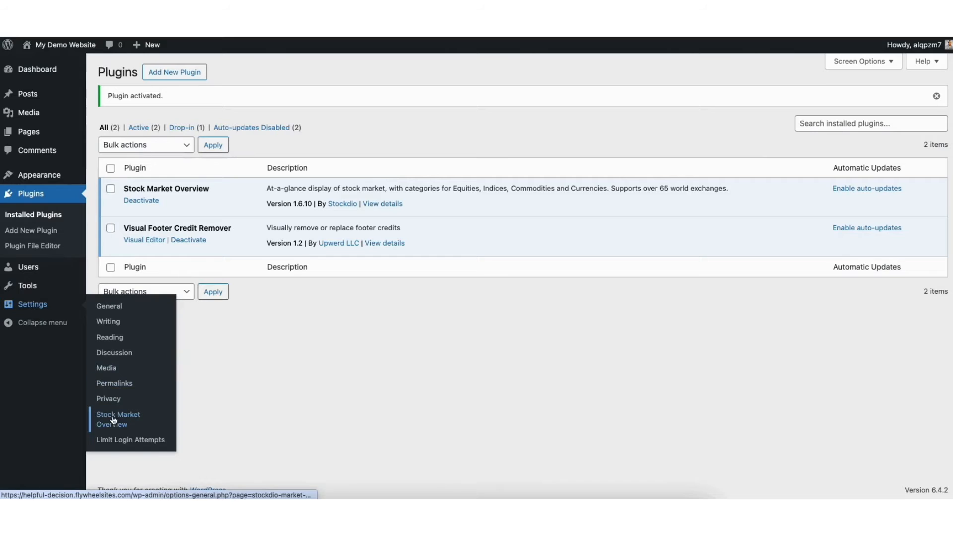
left_click(118, 419)
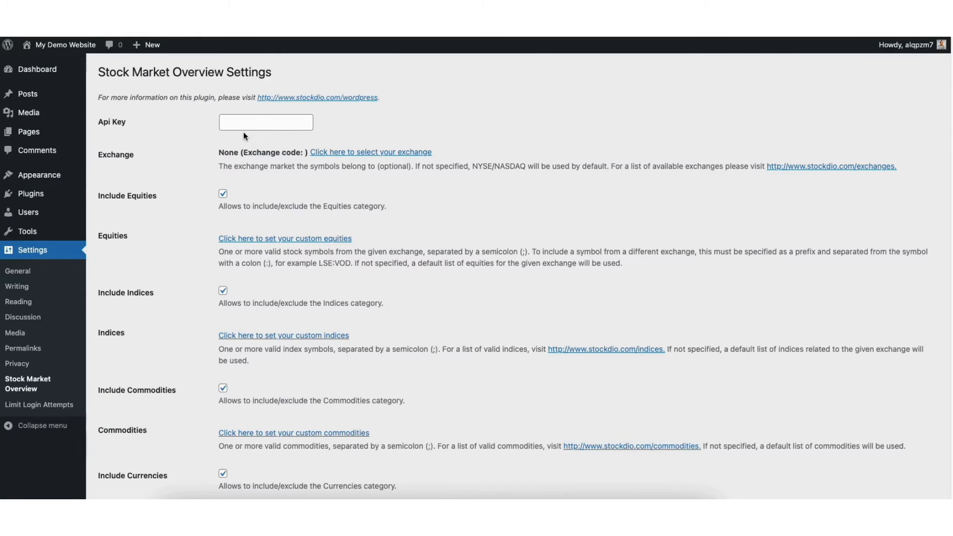
left_click(266, 122)
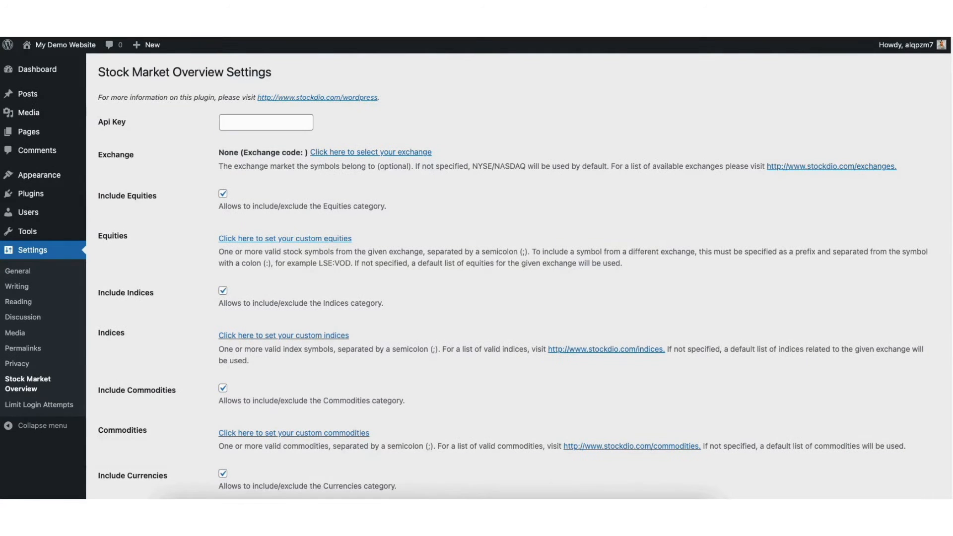
scroll("down", 3)
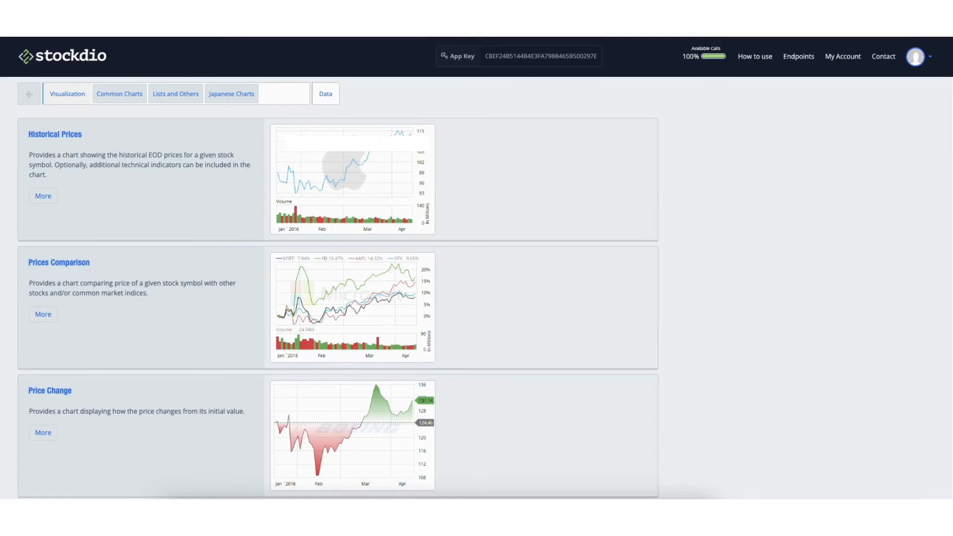
Step: Scroll the Stockdio Visualization list and select Market Overview w/Chart
scroll("down", 3)
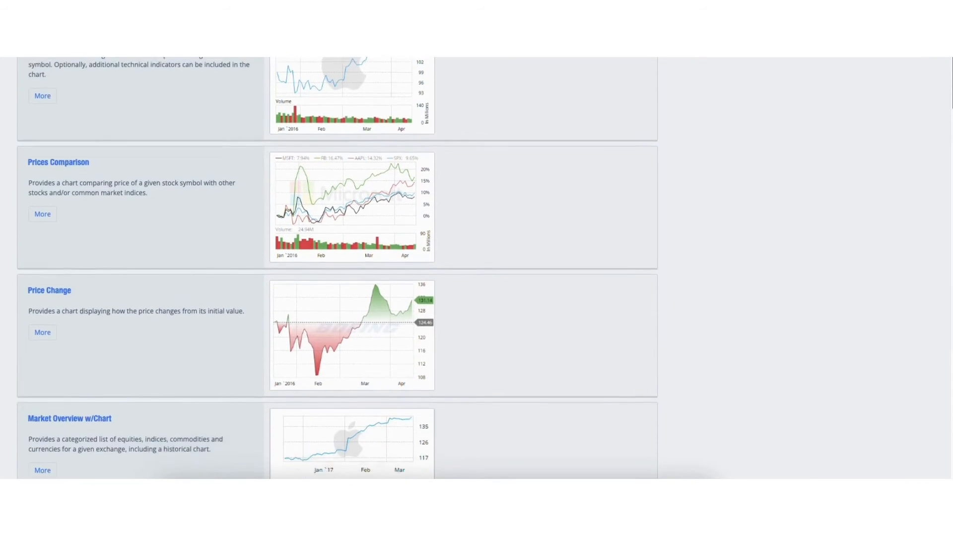
scroll("down", 3)
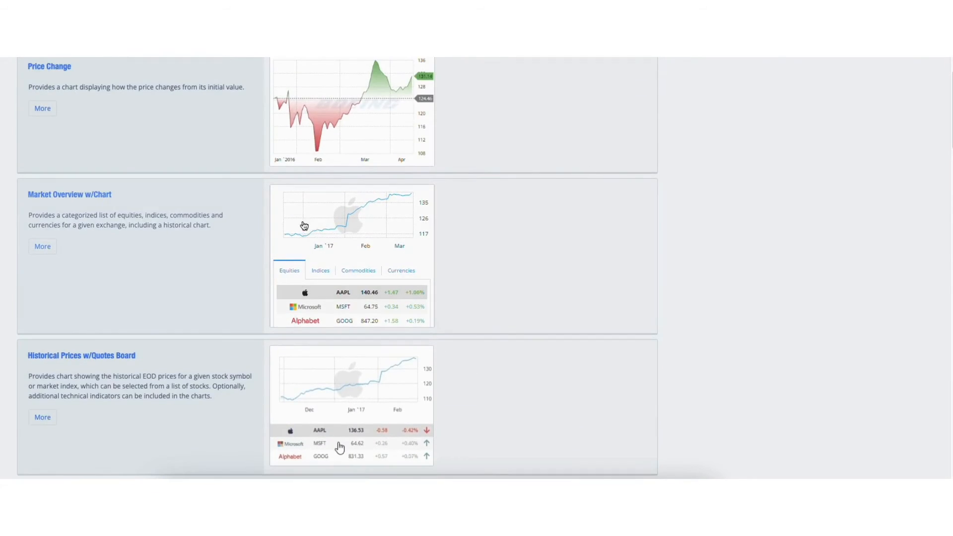
left_click(42, 246)
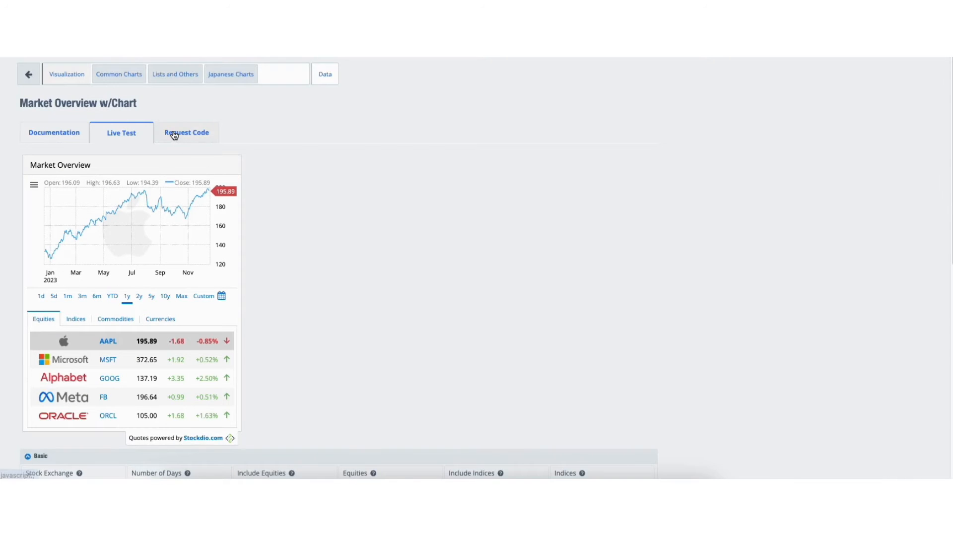
Step: Request the embed code for the Market Overview w/Chart visualization
left_click(186, 132)
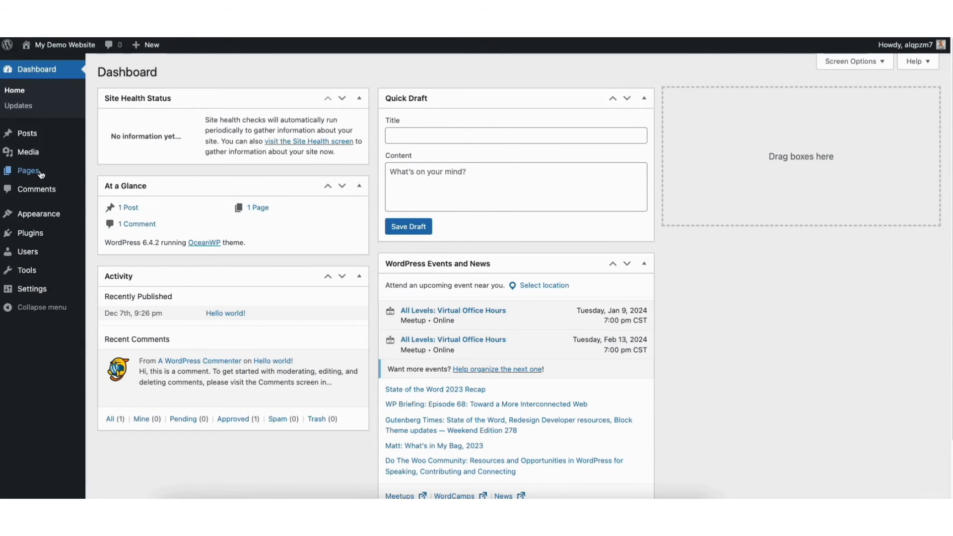
mouse_move(26, 134)
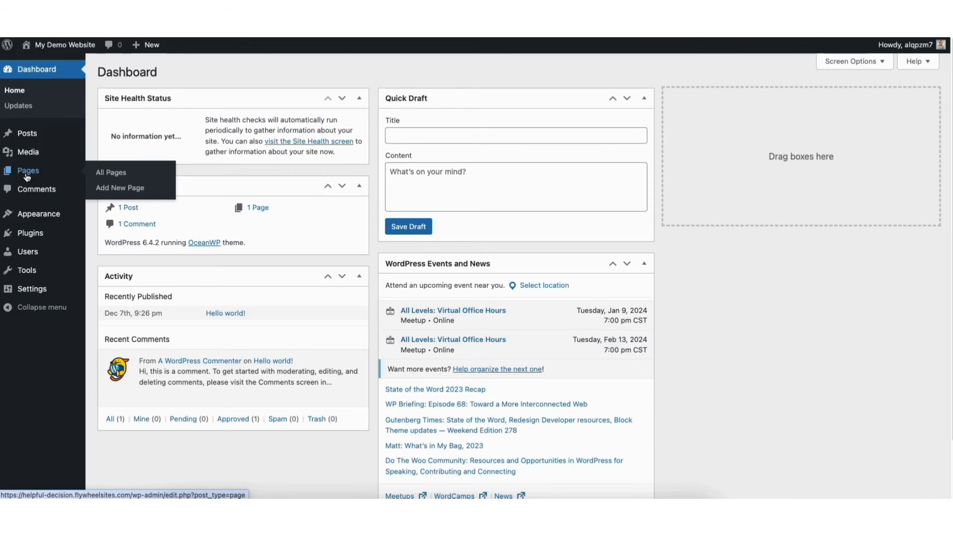
Step: Go to Pages > All Pages and edit the Sample Page
left_click(111, 172)
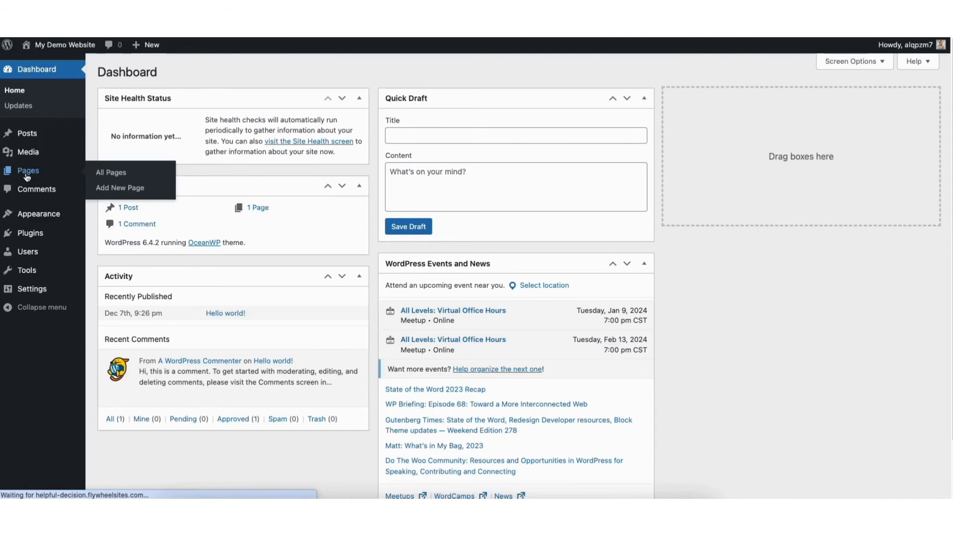
left_click(111, 173)
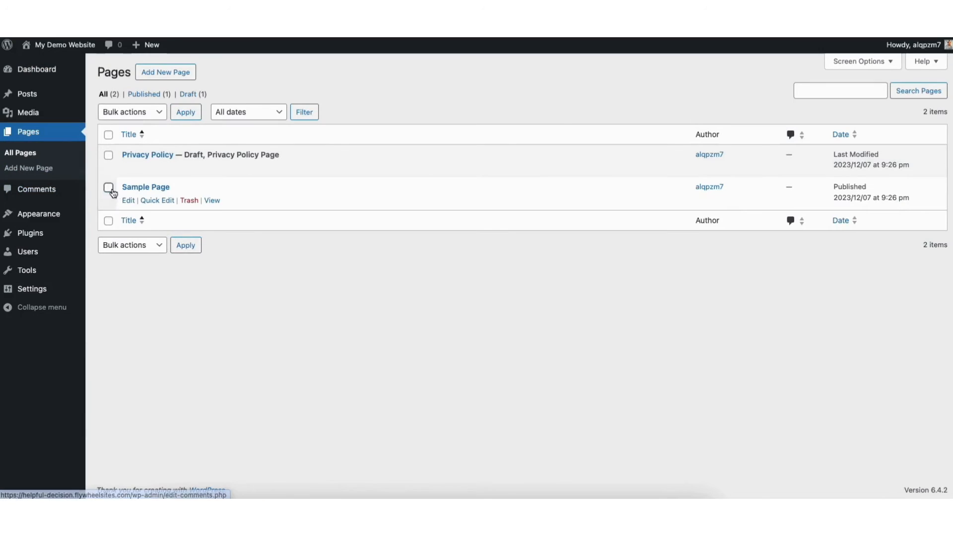
mouse_move(128, 201)
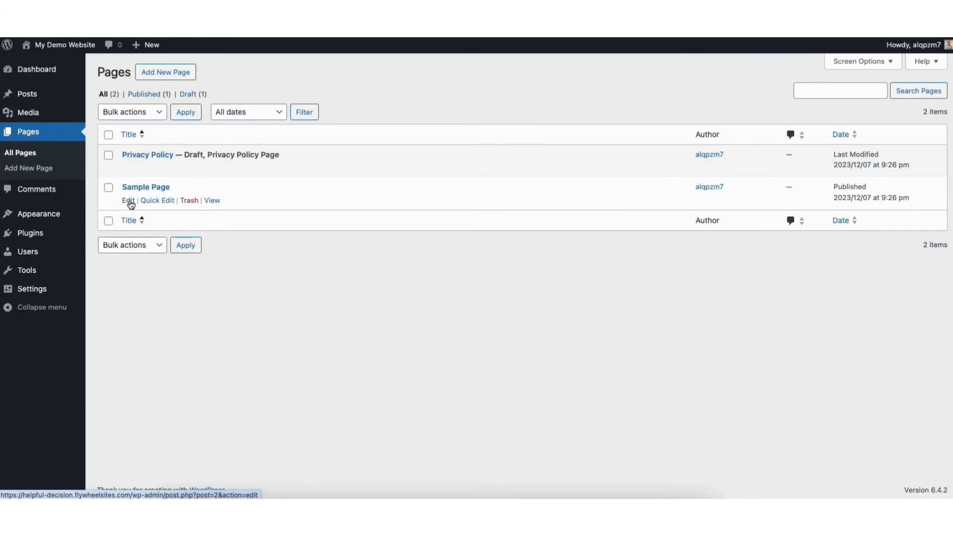
left_click(126, 200)
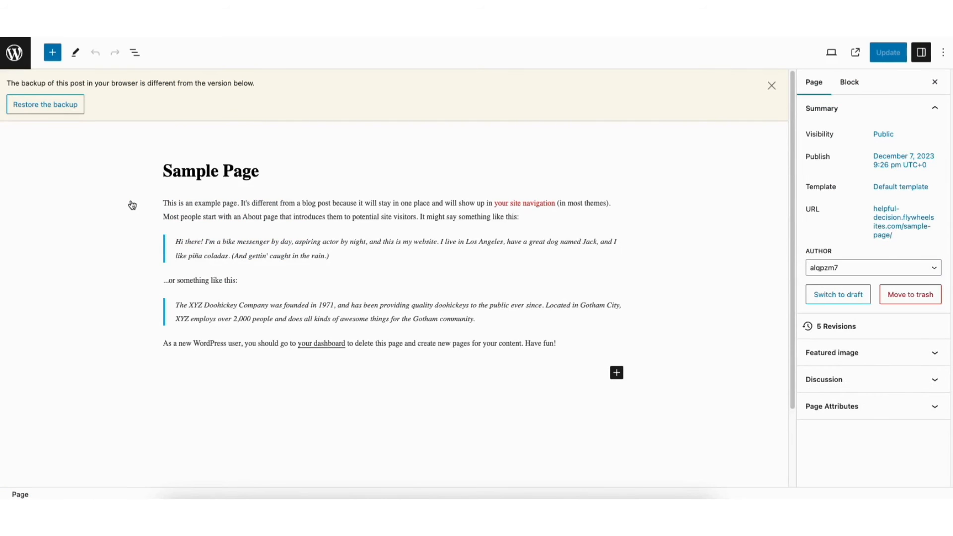
mouse_move(629, 368)
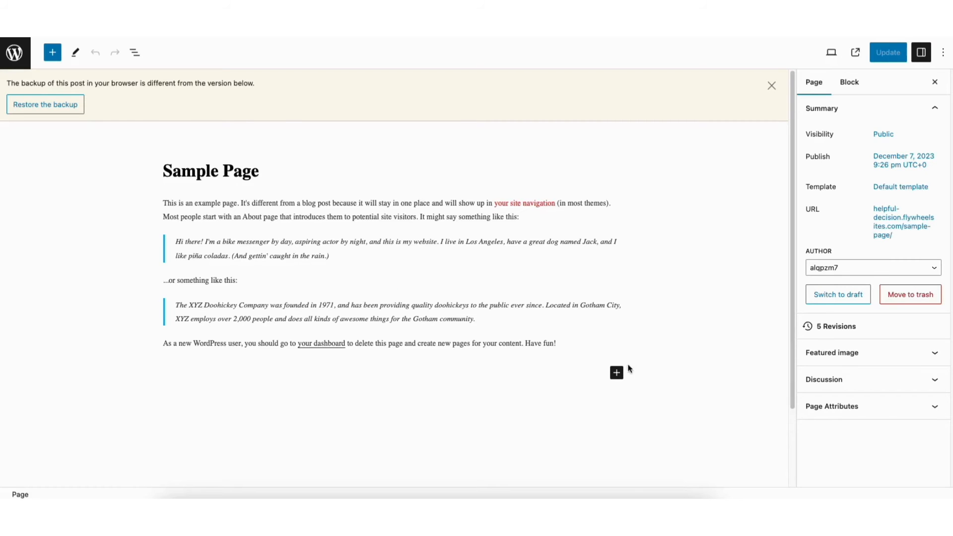
Step: Add a Custom HTML block below the Sample Page text
left_click(615, 373)
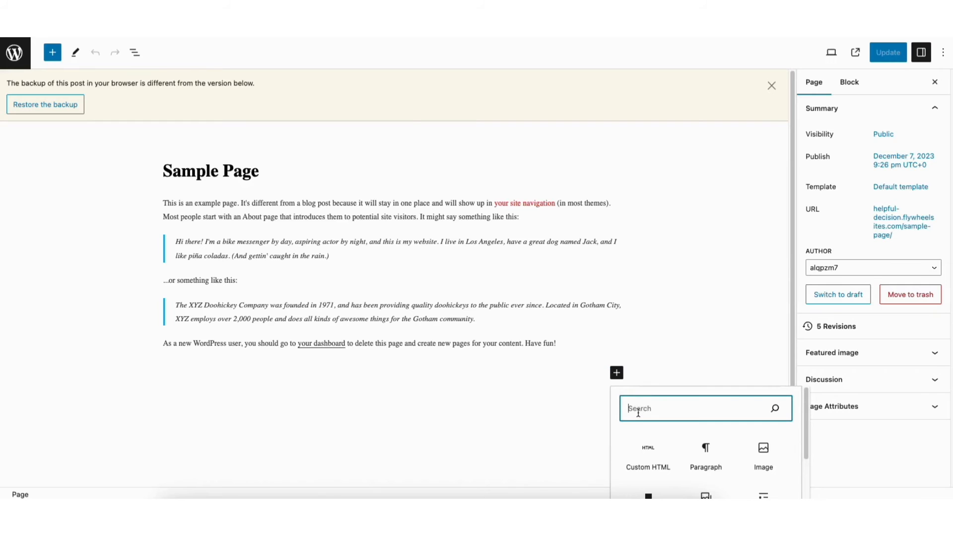
type("custom html")
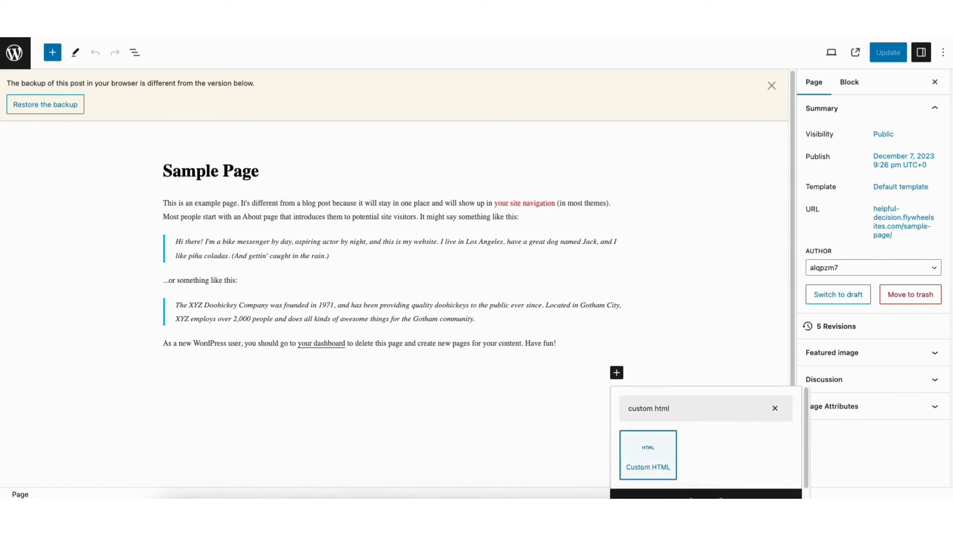
left_click(648, 455)
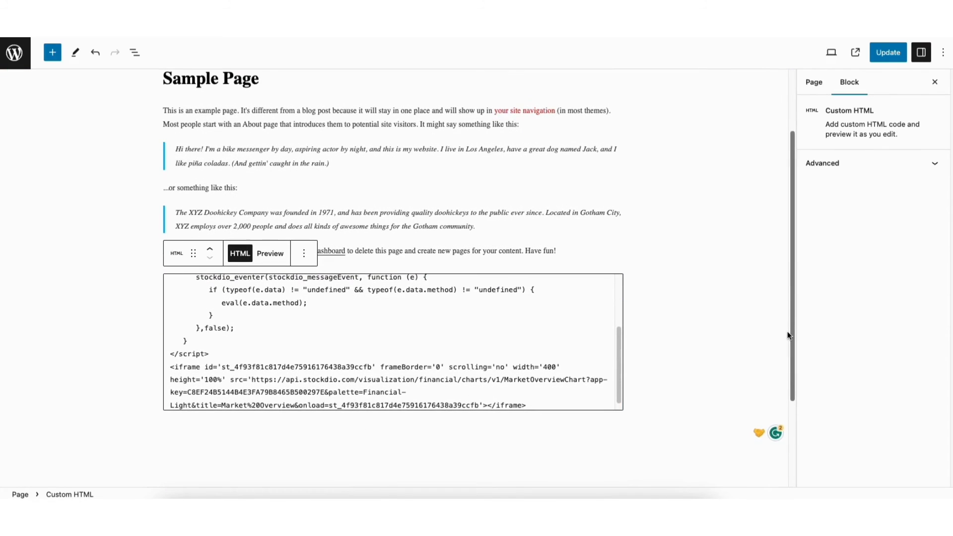
Step: Update the Sample Page and view the live Market Overview chart
left_click(887, 53)
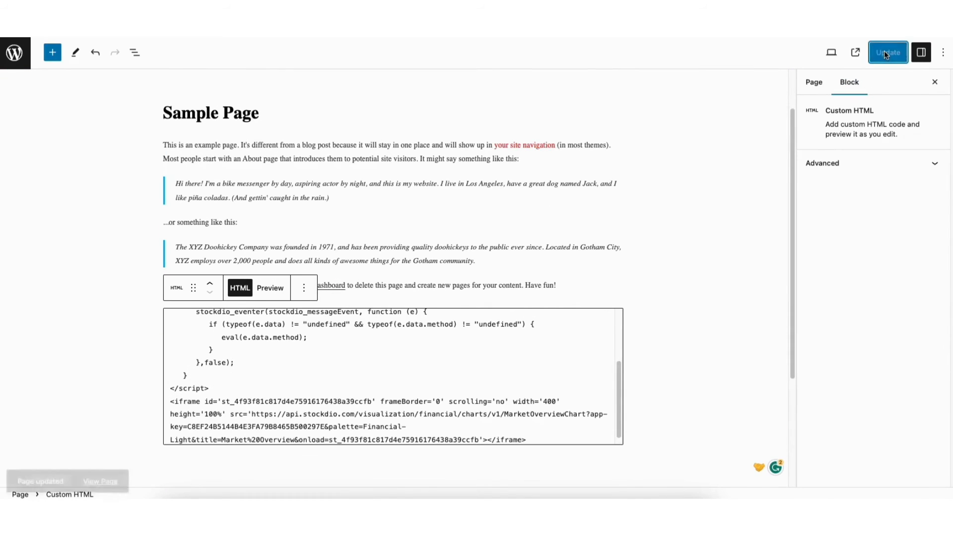
left_click(888, 52)
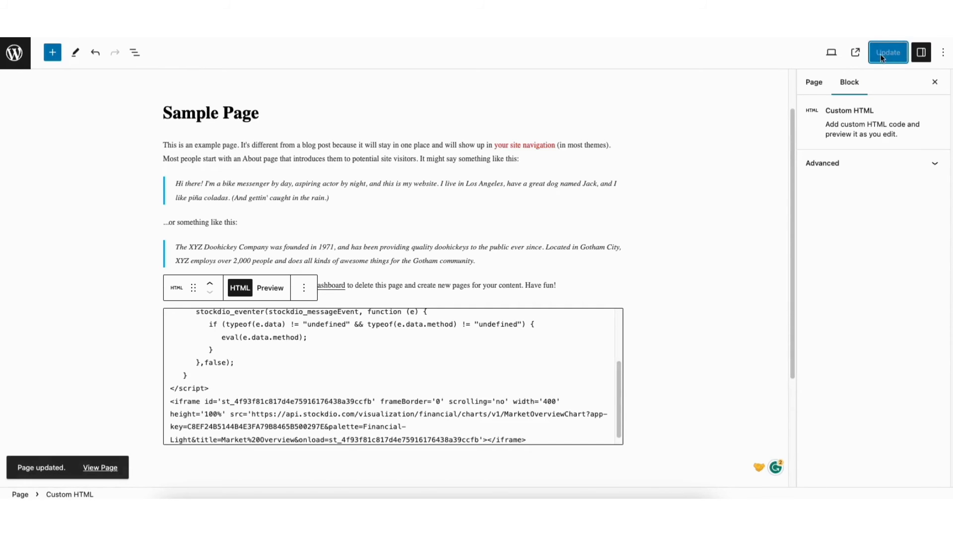
left_click(100, 468)
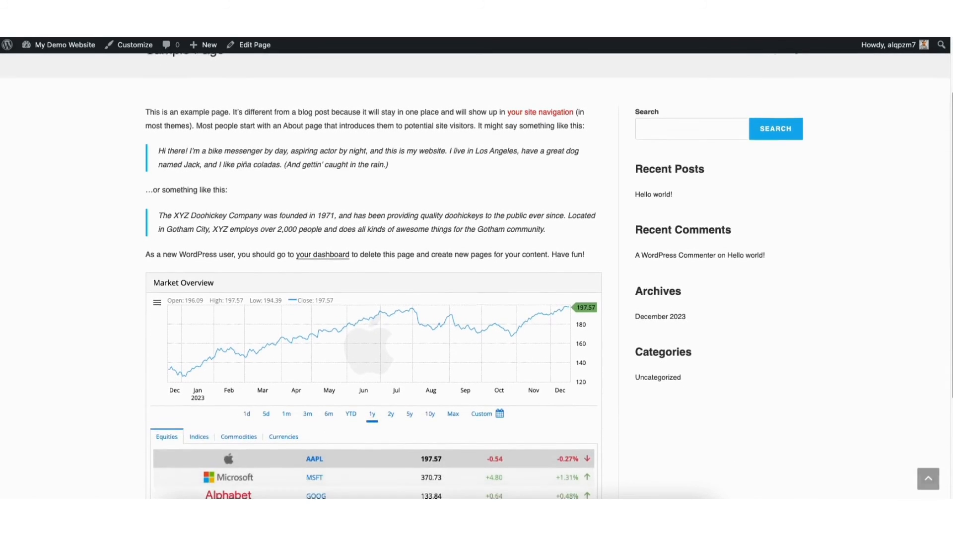
scroll("down", 3)
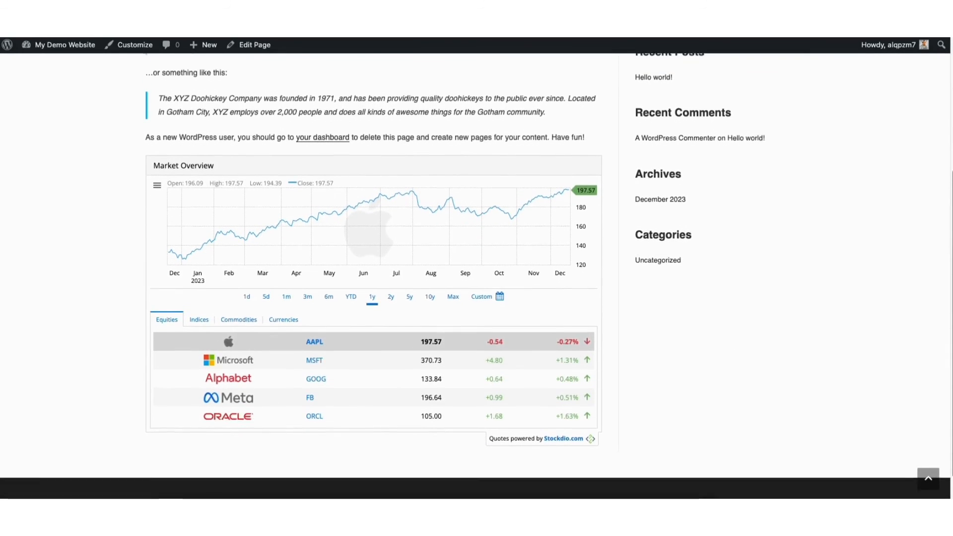